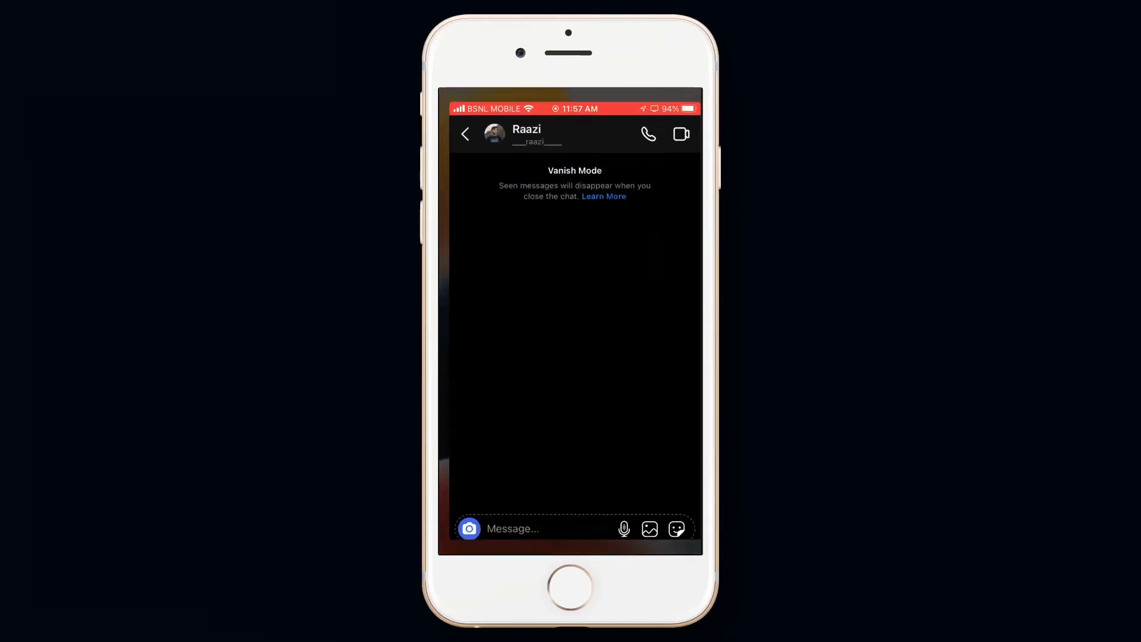
Send the message 'Hai' to Raazi in the Vanish Mode chat
text(Hai)
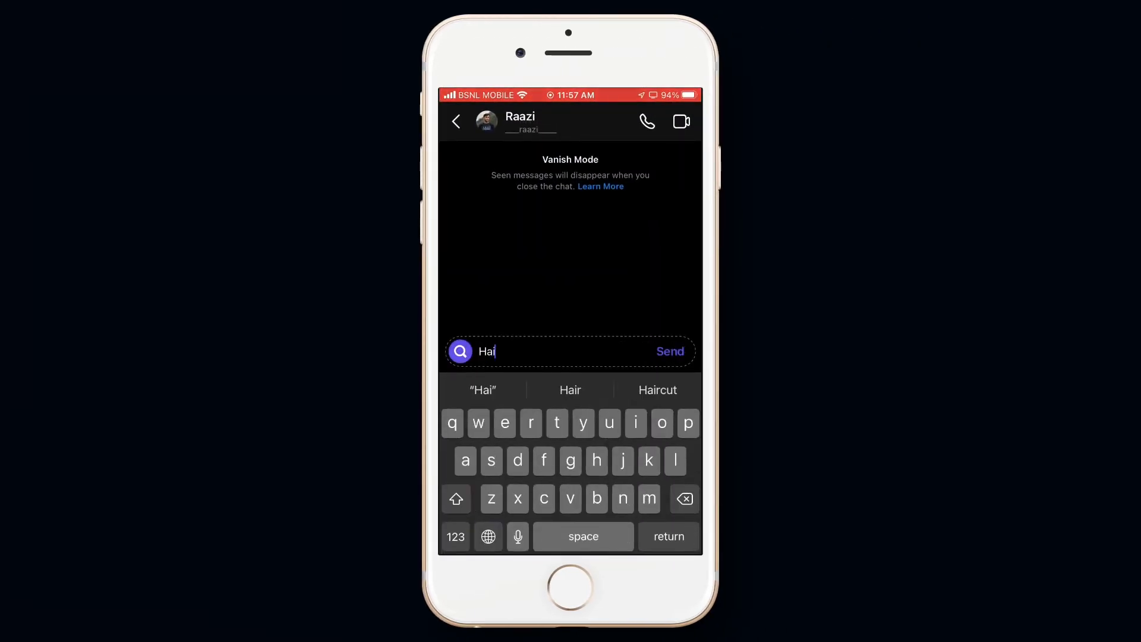
click(668, 350)
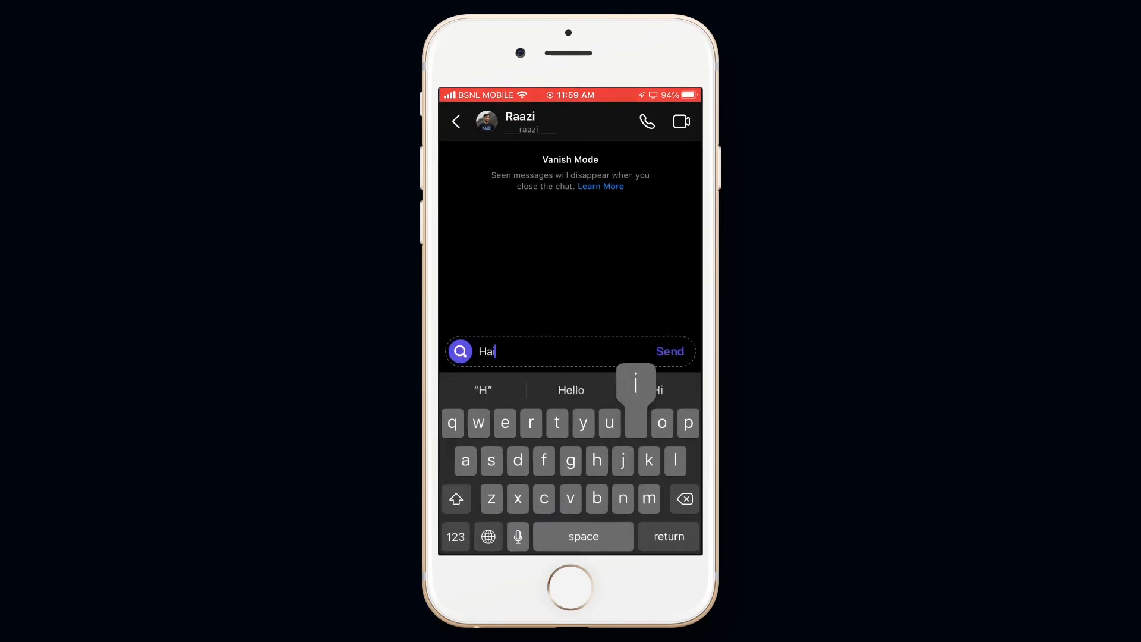
click(669, 351)
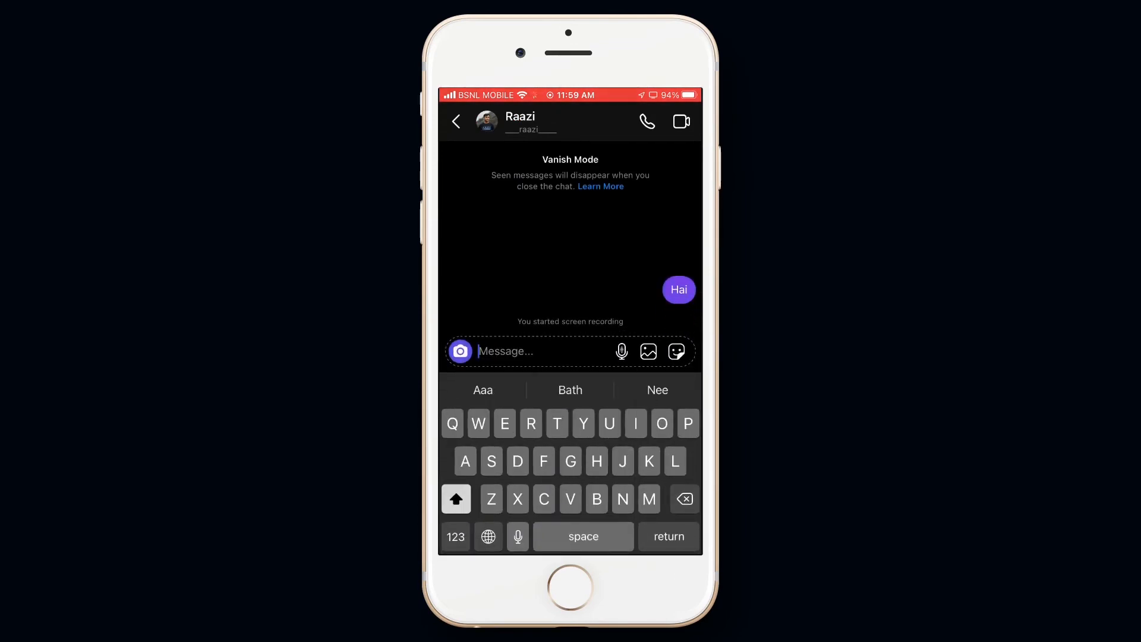